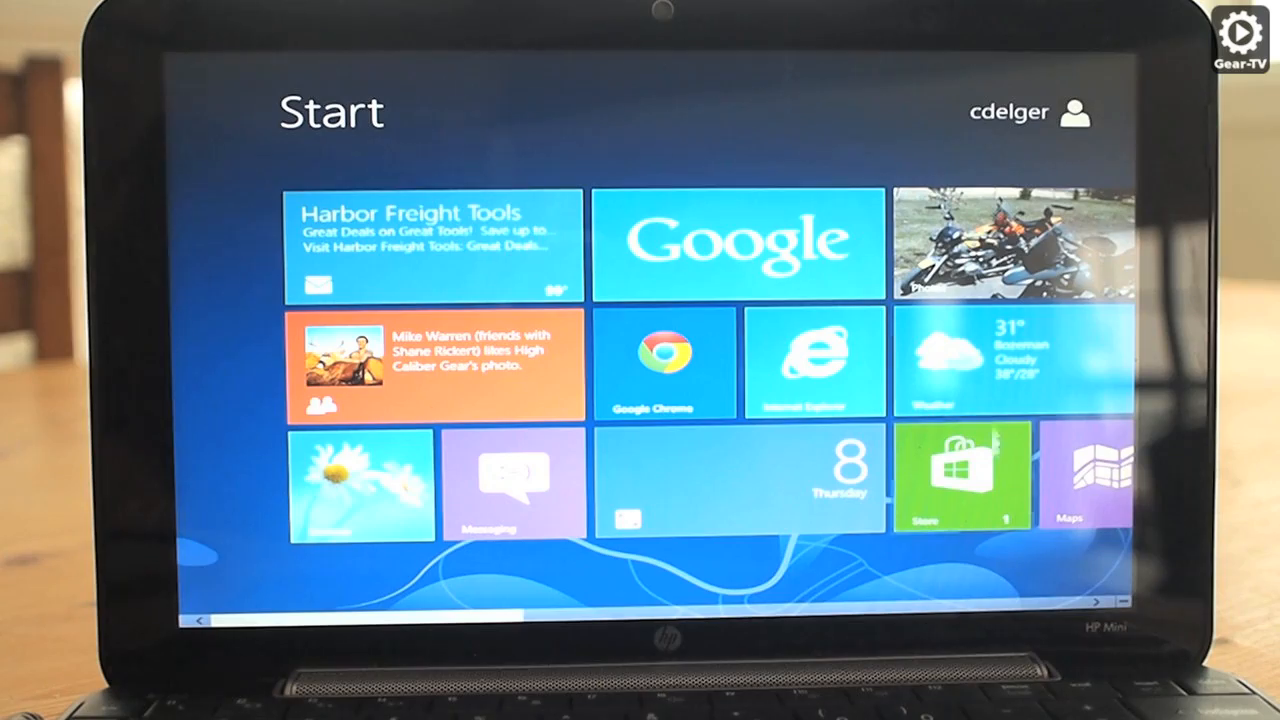
Step: Launch the Store from the Start screen and browse right to the Productivity category's Top free list
click(964, 480)
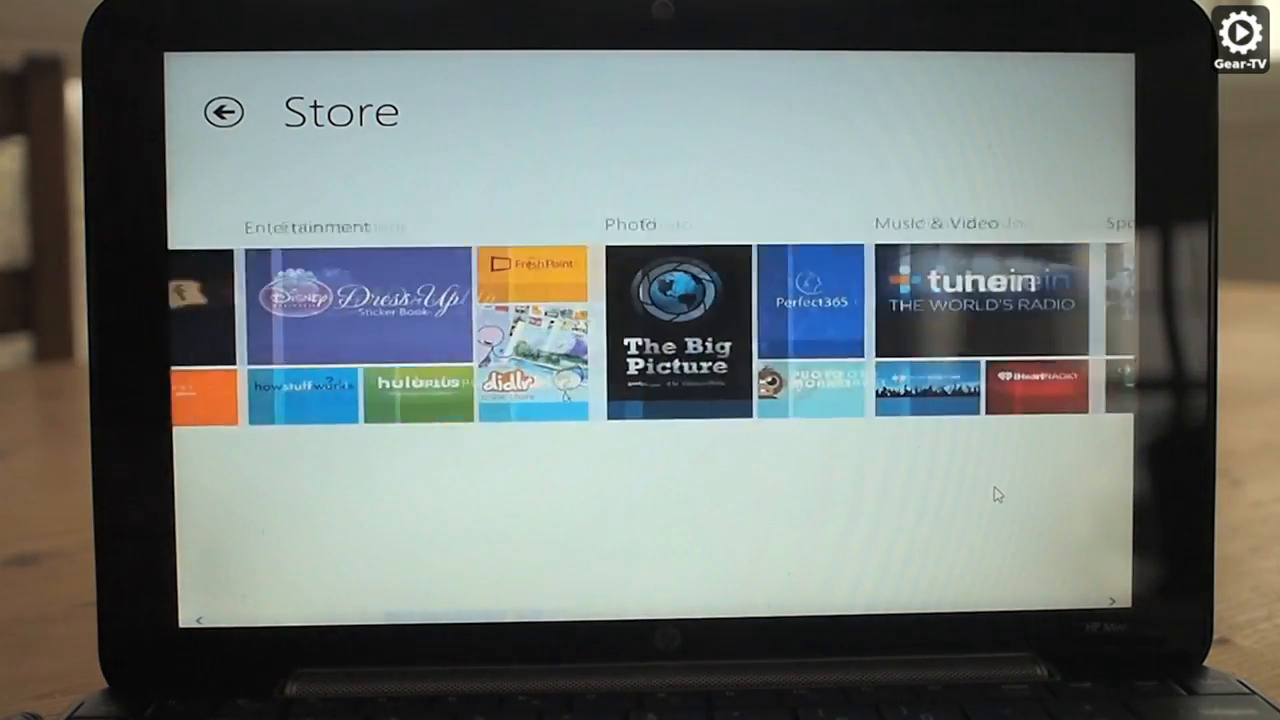
scroll(right, 3)
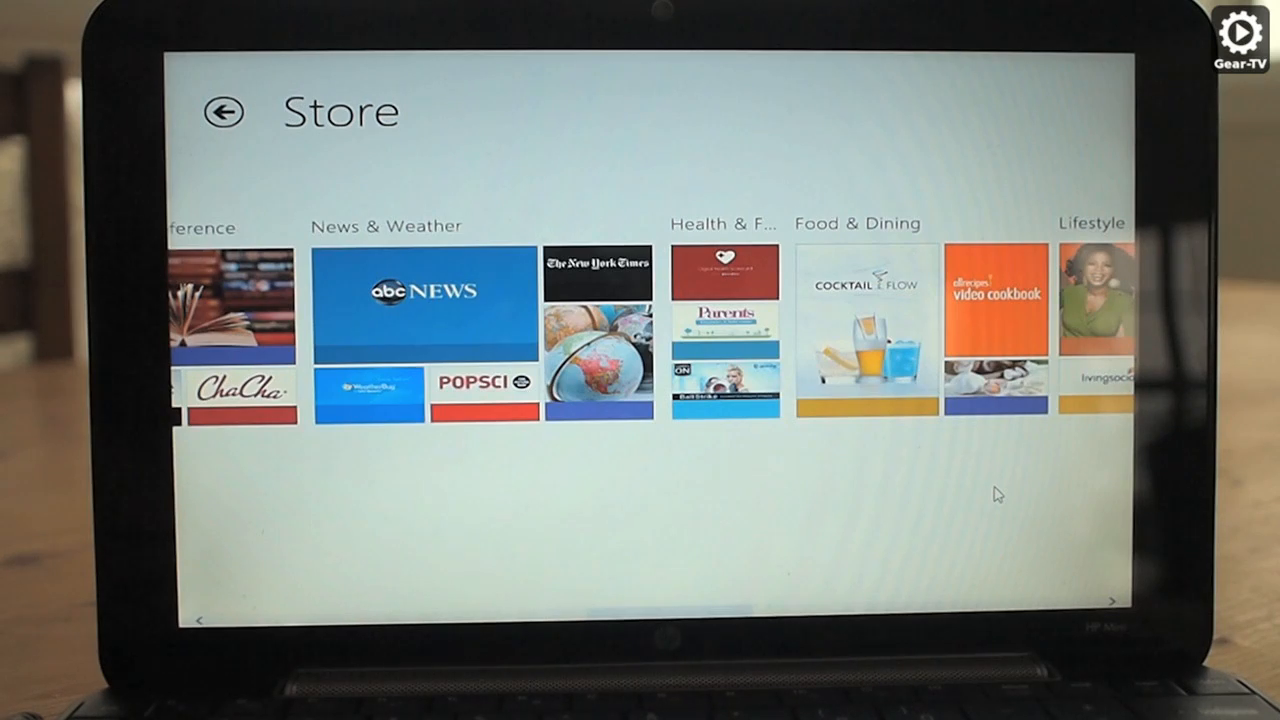
scroll(right, 3)
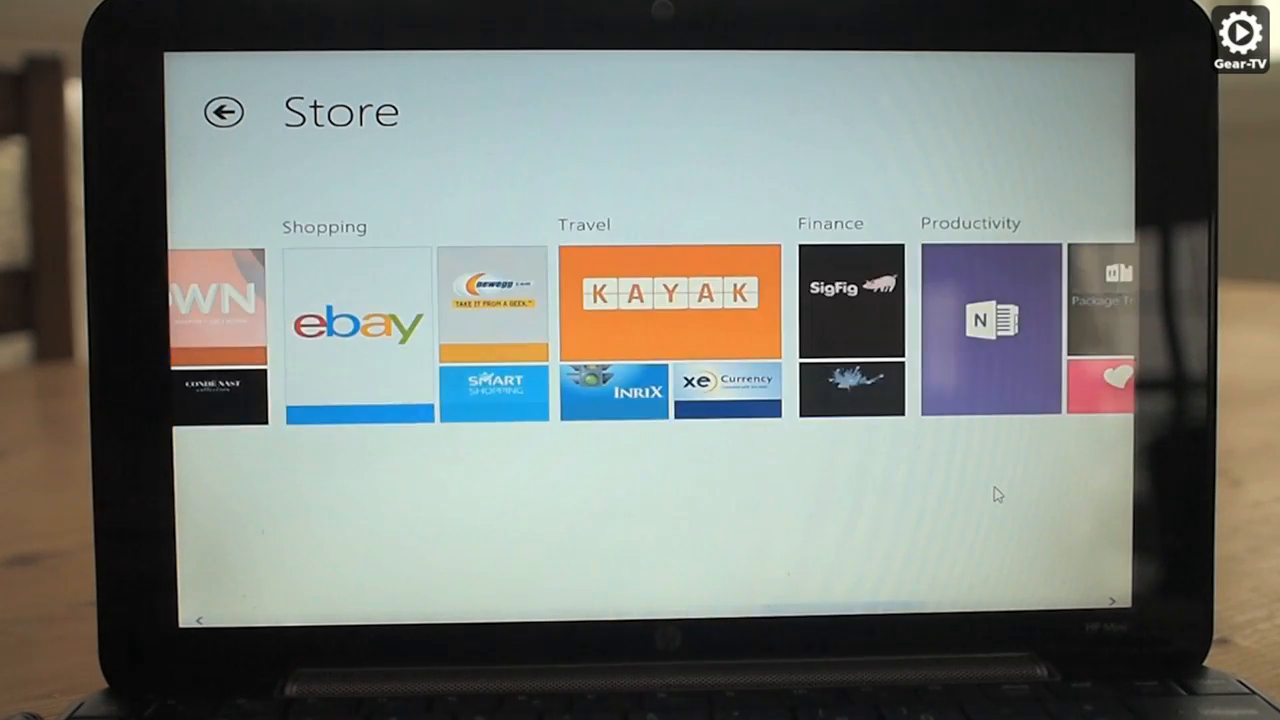
scroll(right, 3)
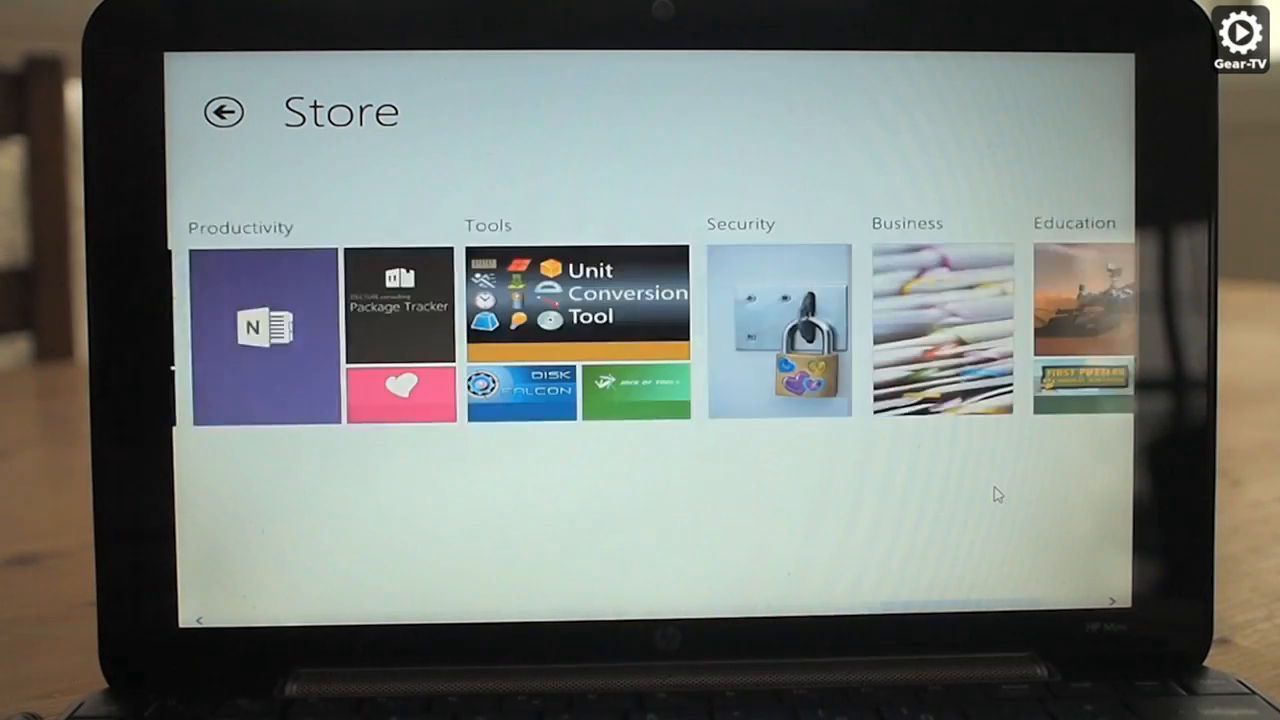
scroll(right, 3)
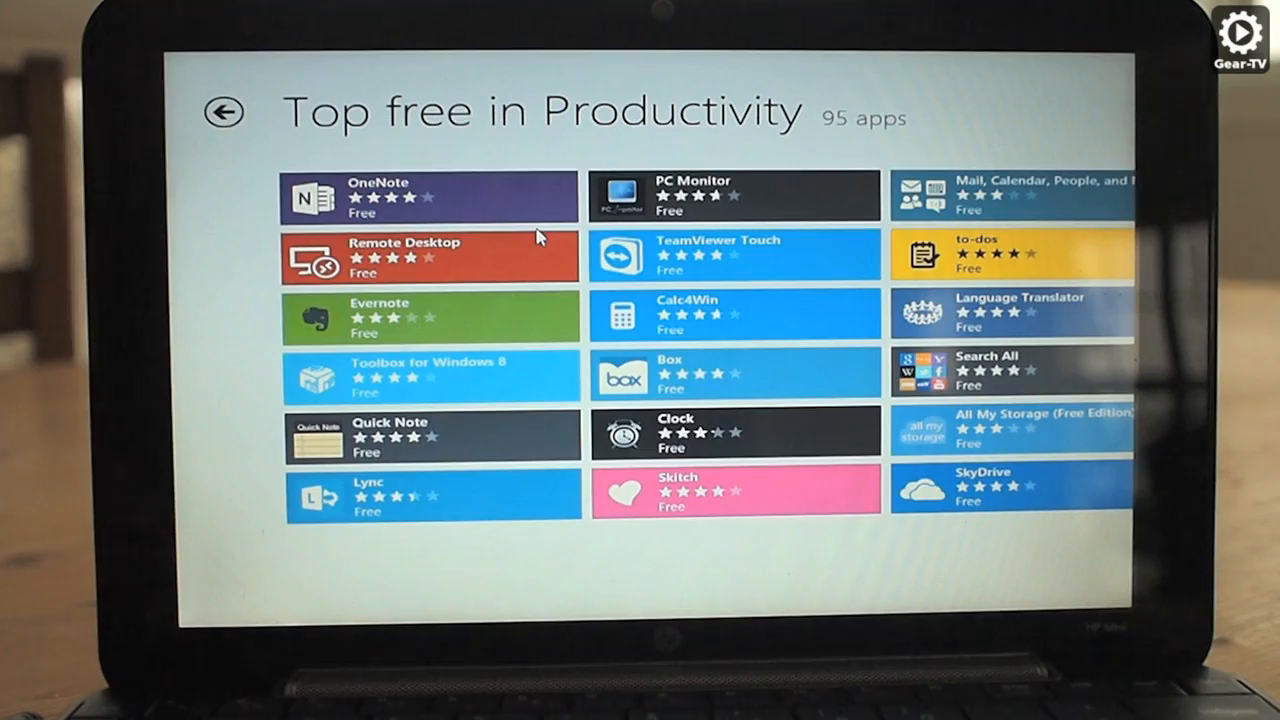
Step: Scroll further through the Top free Productivity apps, then view GearBuyer's Men's Jackets & Vests page
scroll(right, 3)
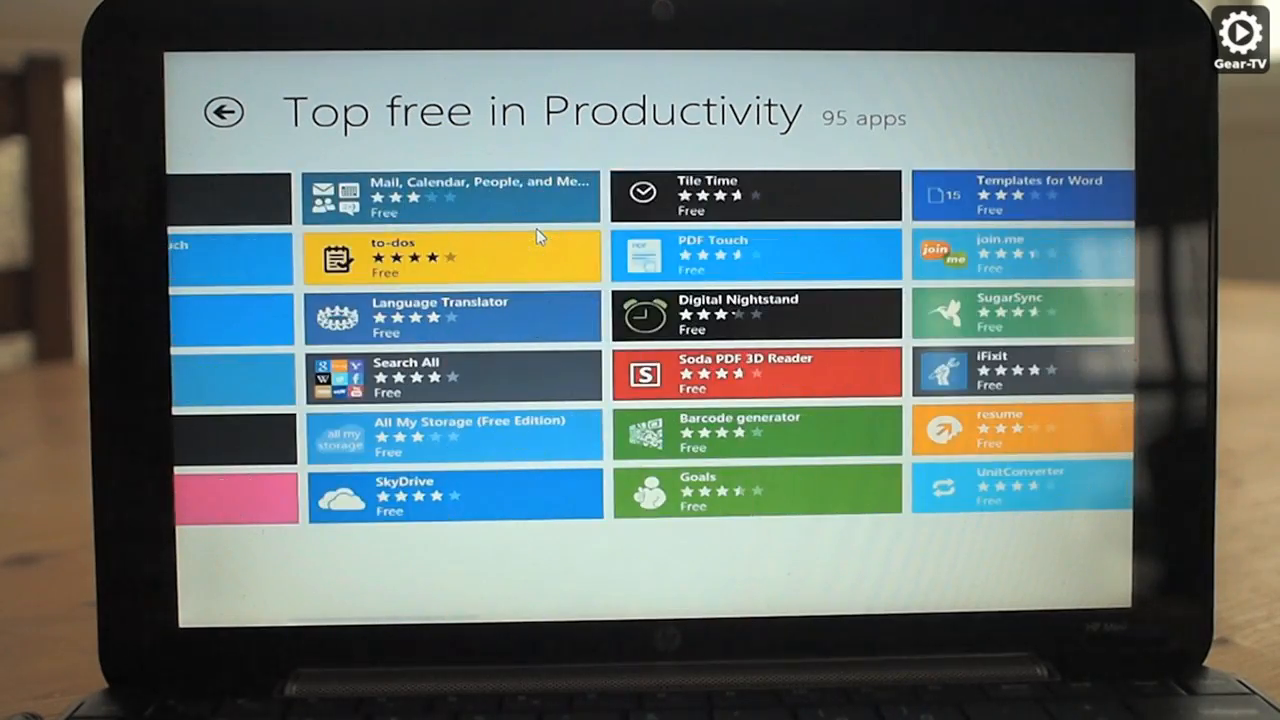
scroll(right, 3)
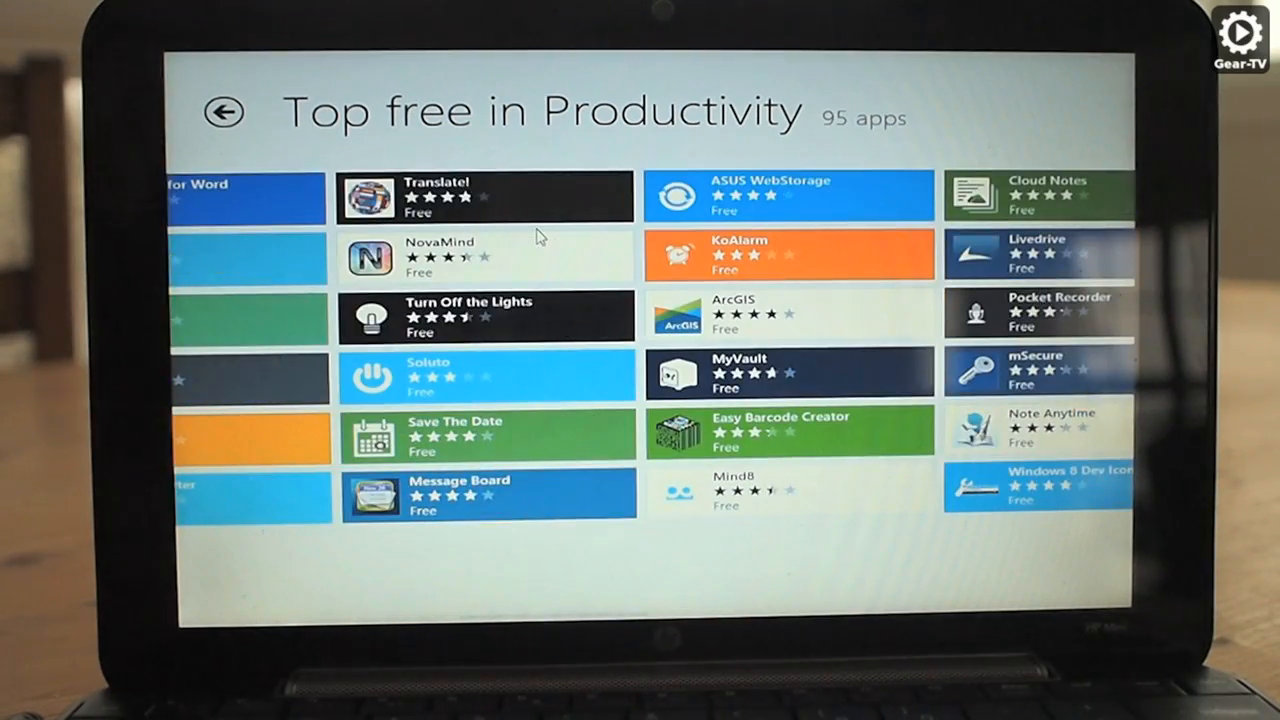
scroll(right, 3)
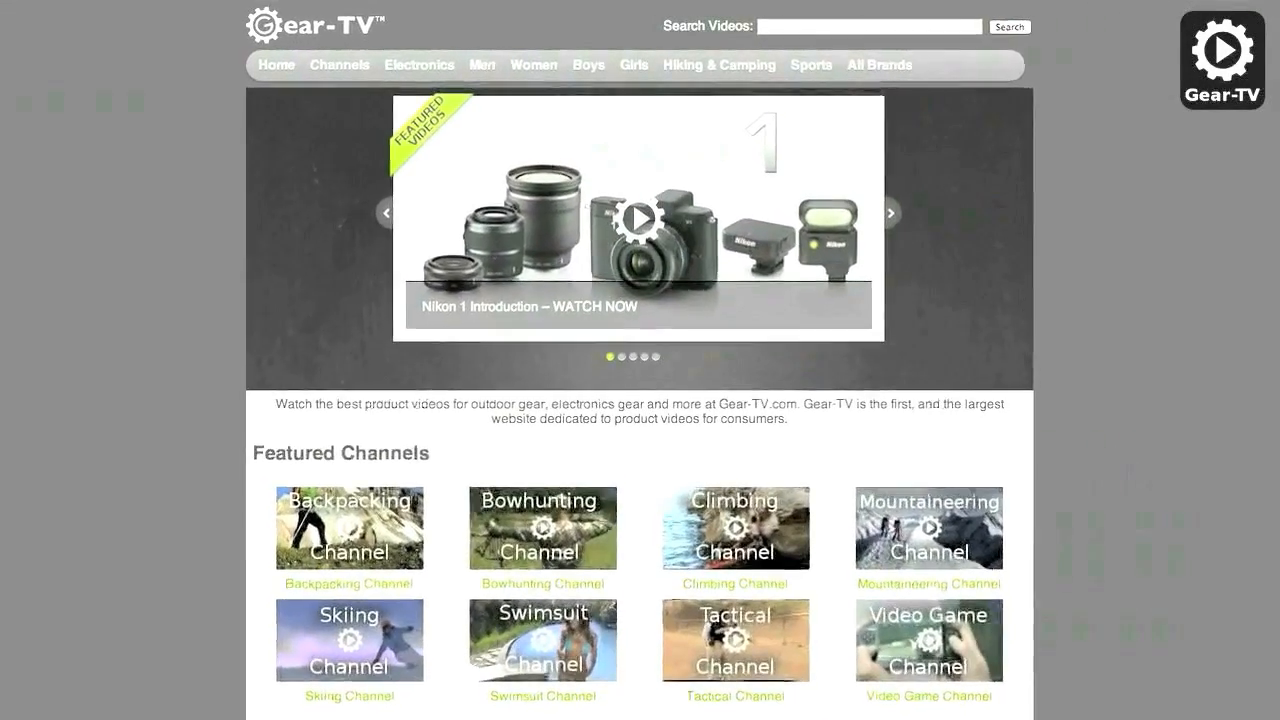
scroll(down, 3)
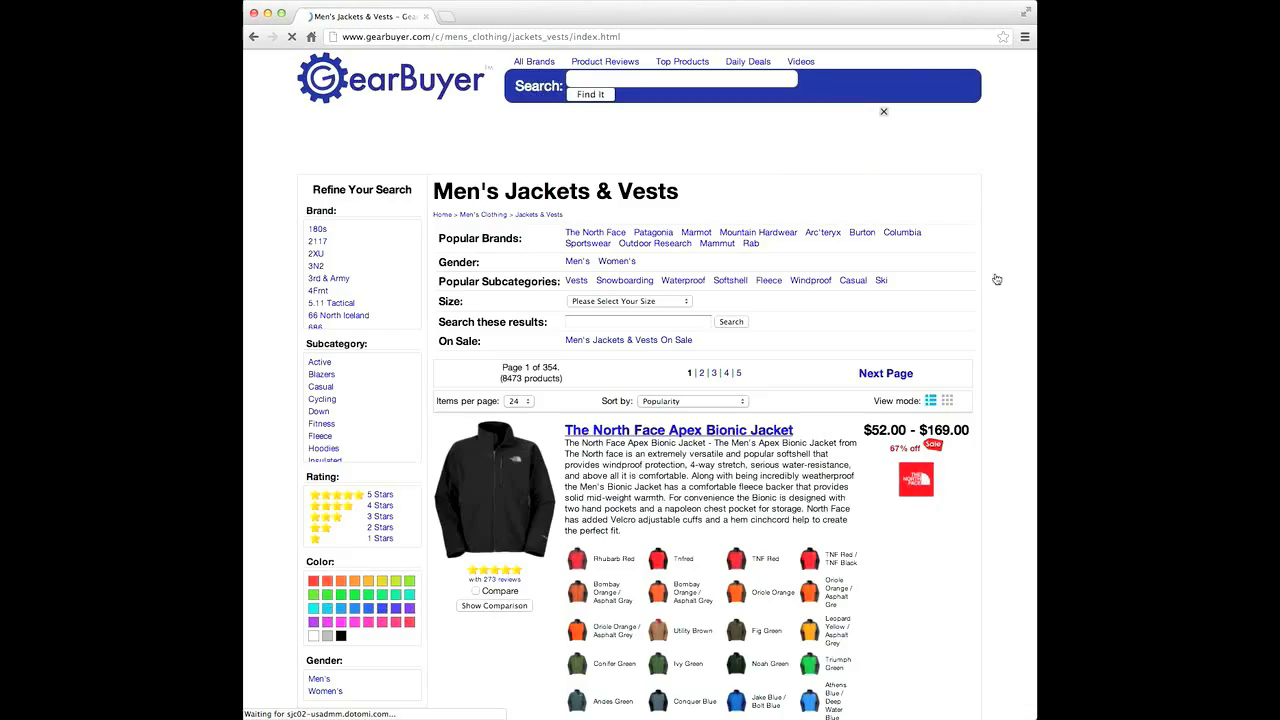
Step: Open the Patagonia Men's Down Sweater page and view its store prices and price history
scroll(down, 3)
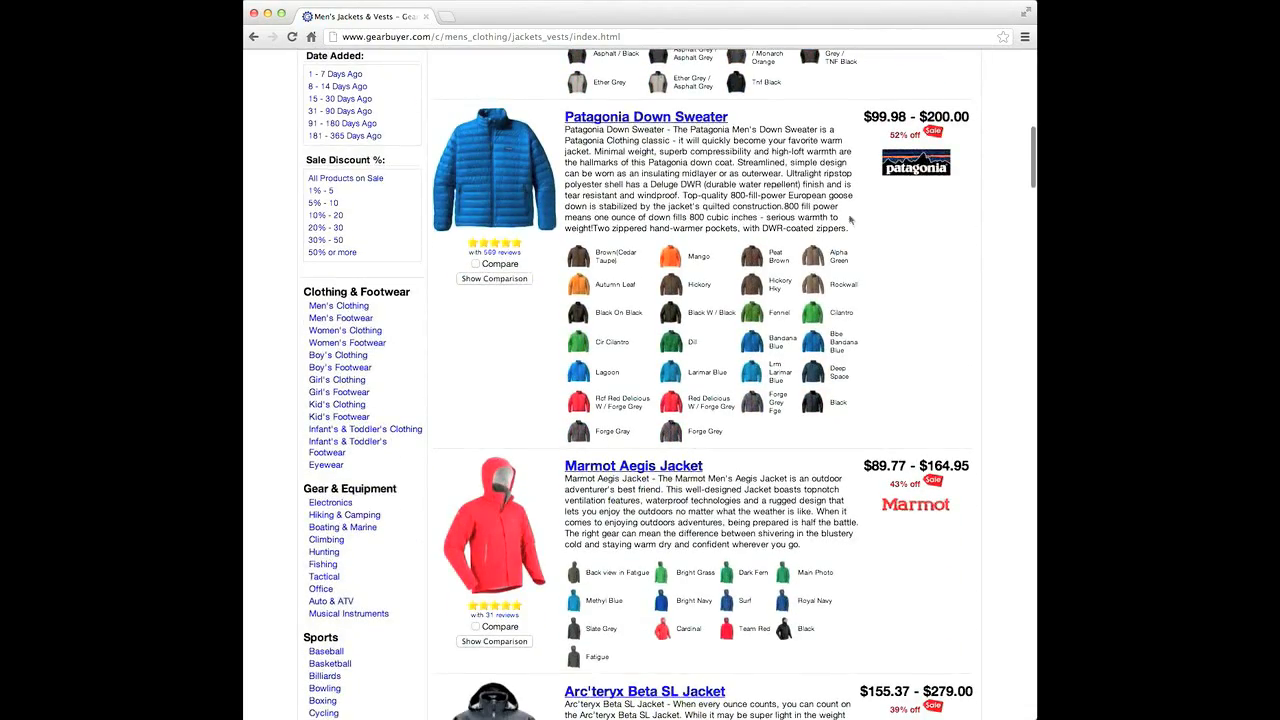
click(646, 116)
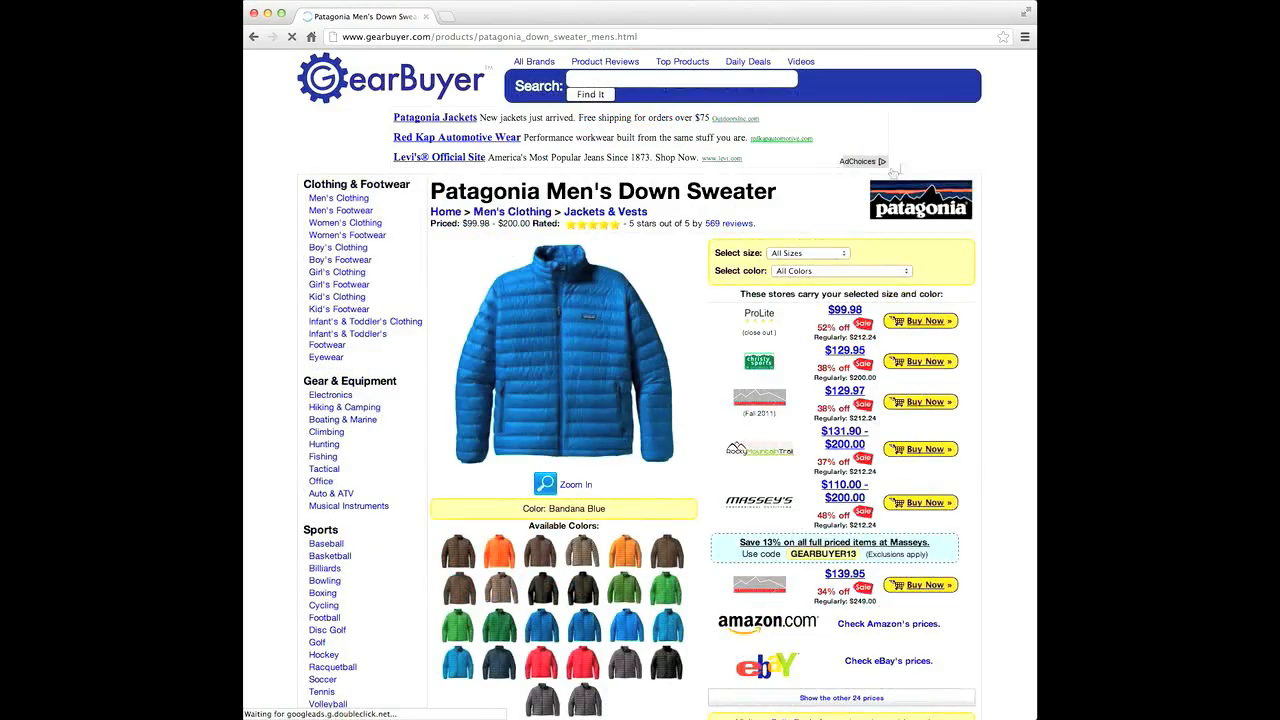
scroll(down, 3)
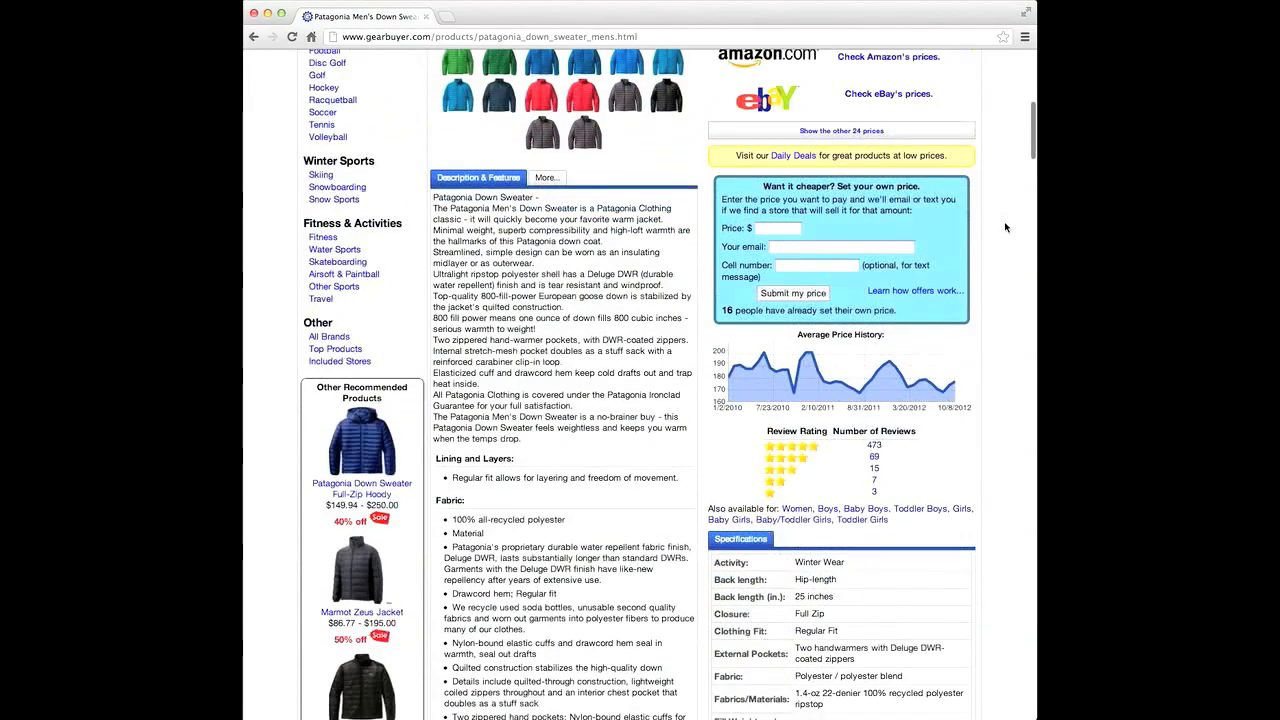